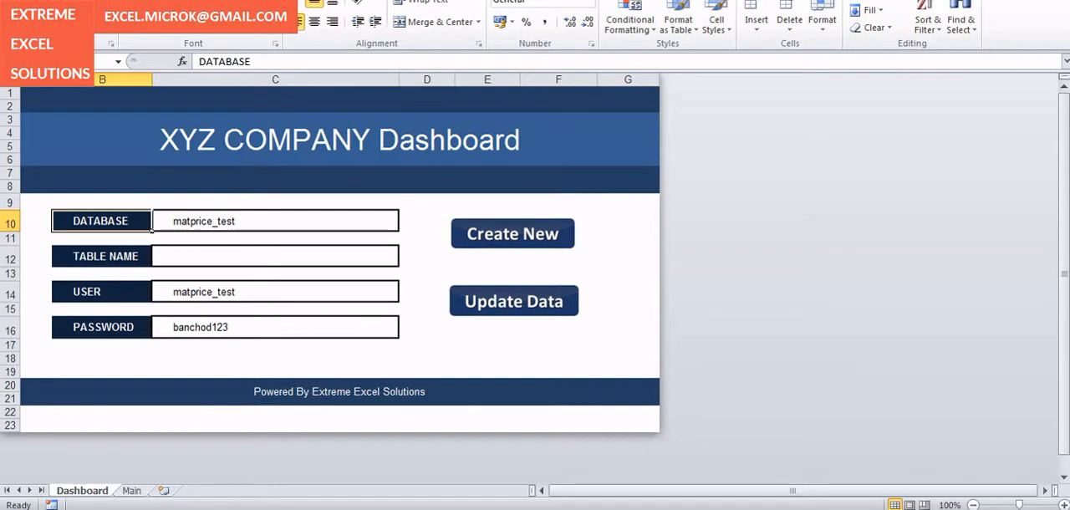
Bring up the matprice_test database overview showing its single maindata table
left_click(512, 234)
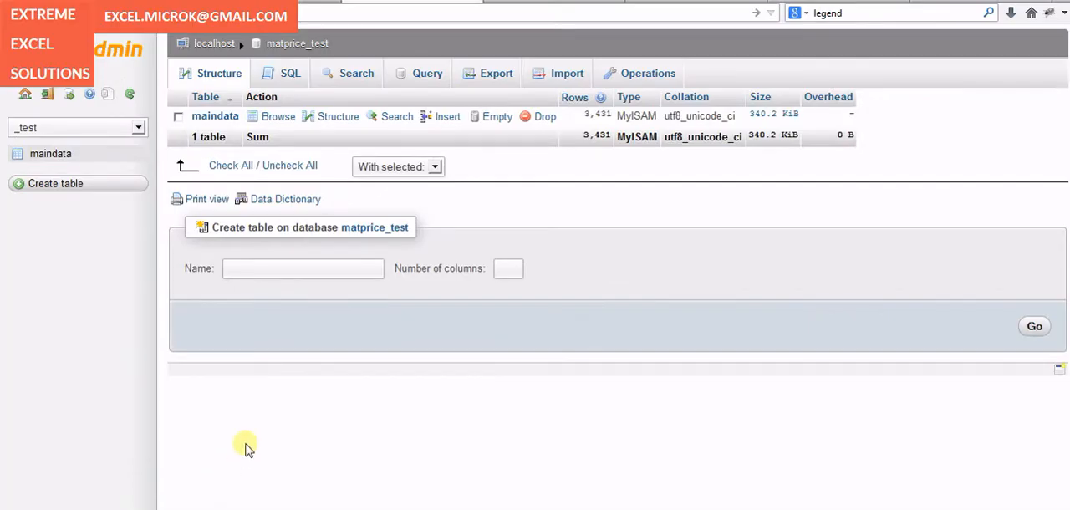
mouse_move(125, 177)
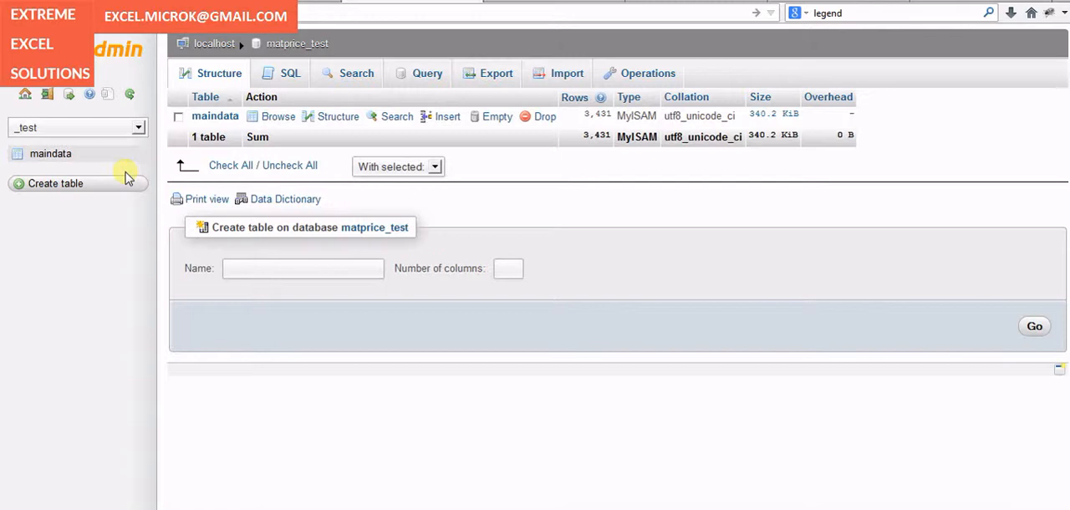
mouse_move(208, 60)
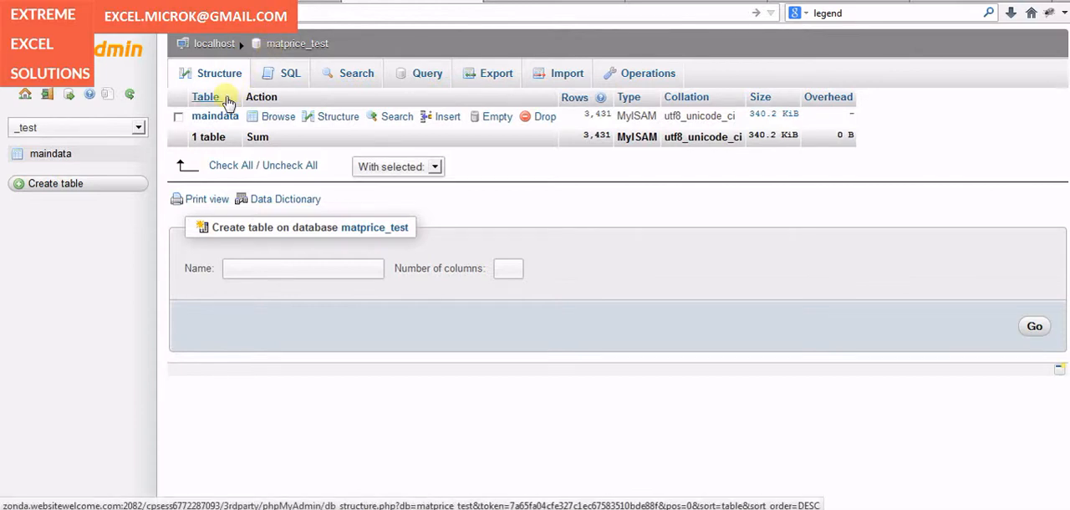
mouse_move(351, 258)
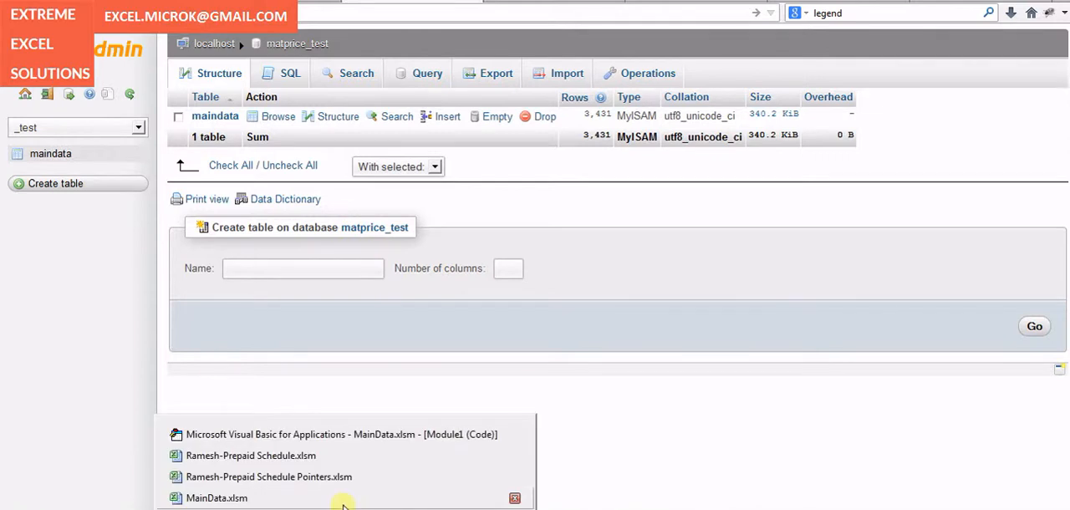
Return to the MainData workbook and view the Main sheet's 13 employee records
left_click(217, 498)
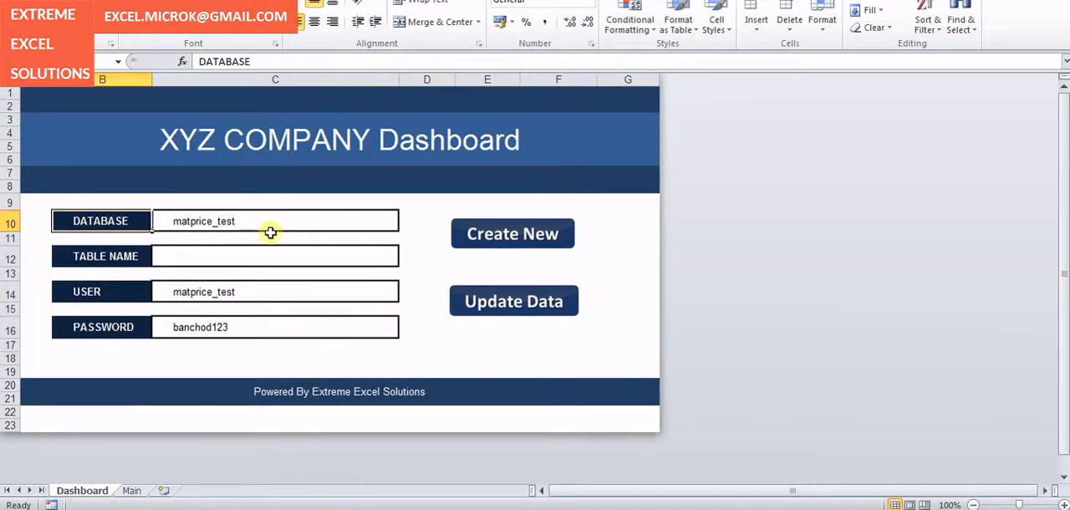
left_click(274, 256)
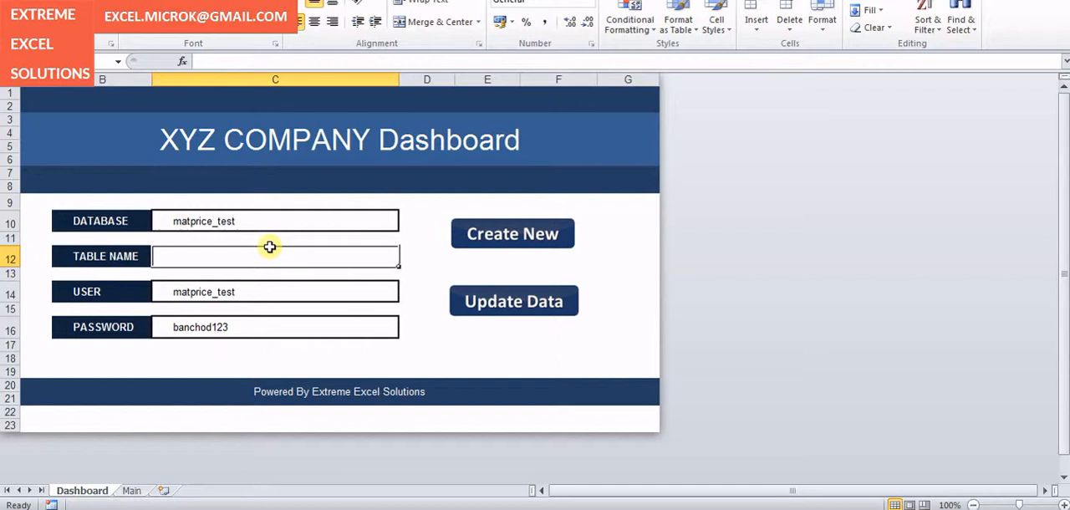
mouse_move(254, 275)
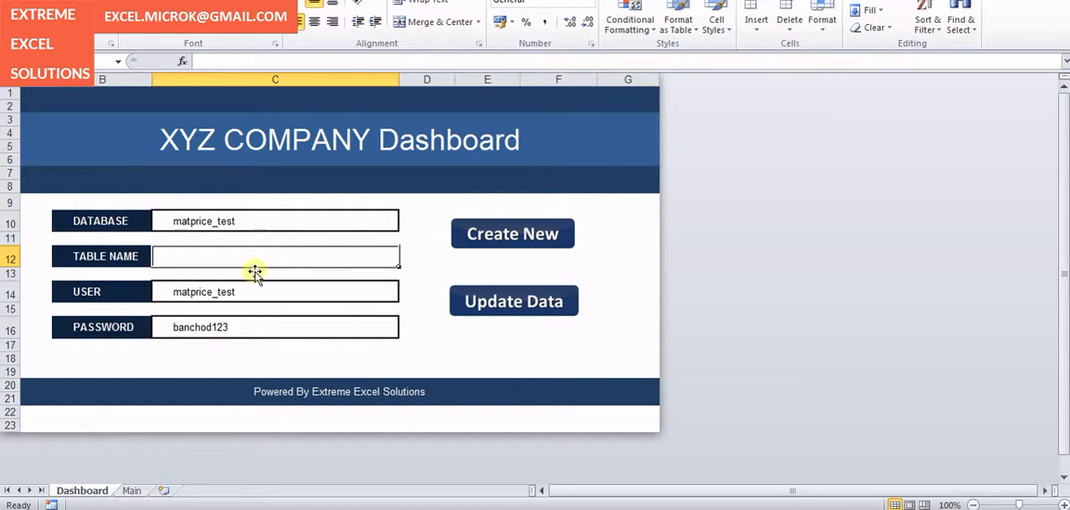
left_click(131, 490)
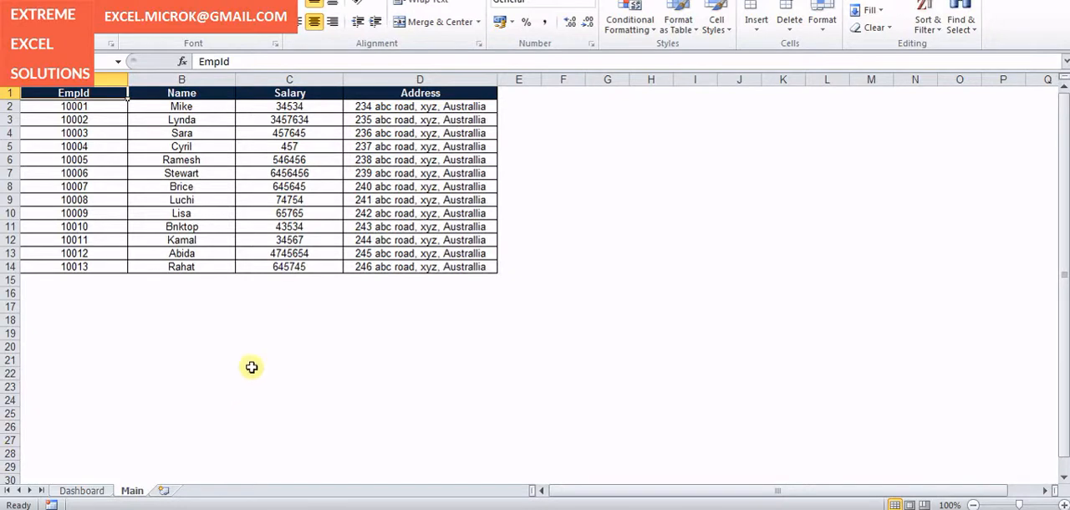
mouse_move(360, 107)
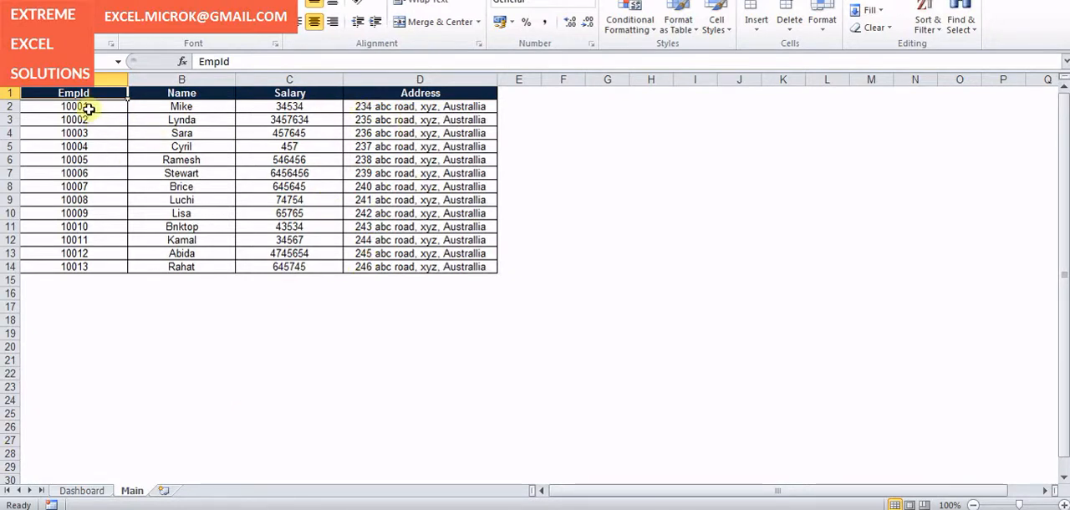
mouse_move(81, 287)
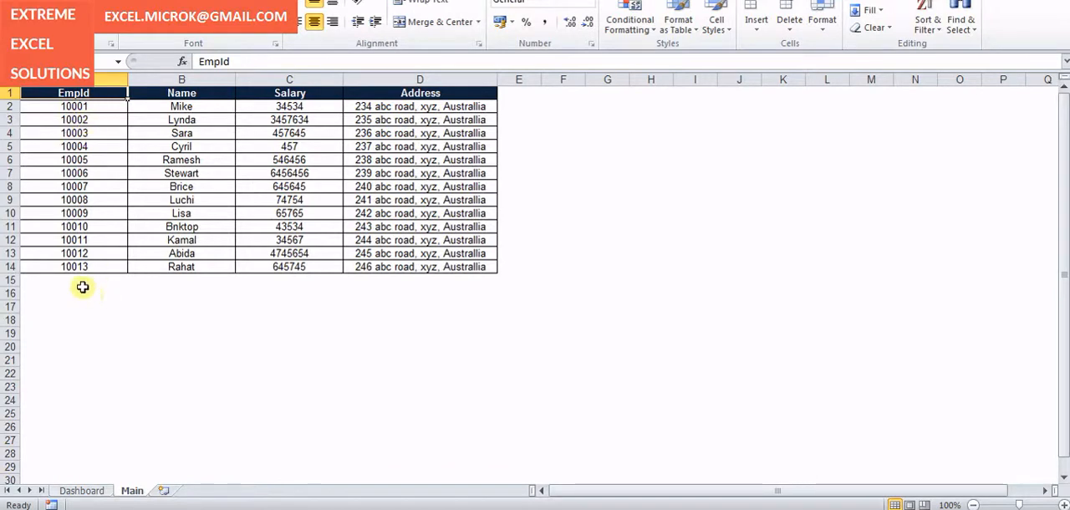
Enter employee as the dashboard TABLE NAME and create the table in the database
left_click(80, 489)
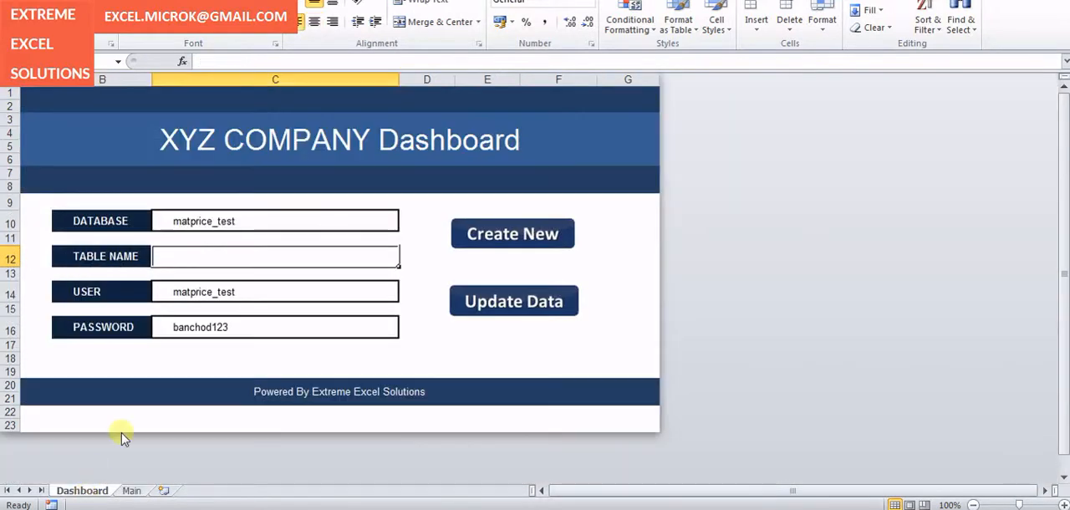
type("rmpl")
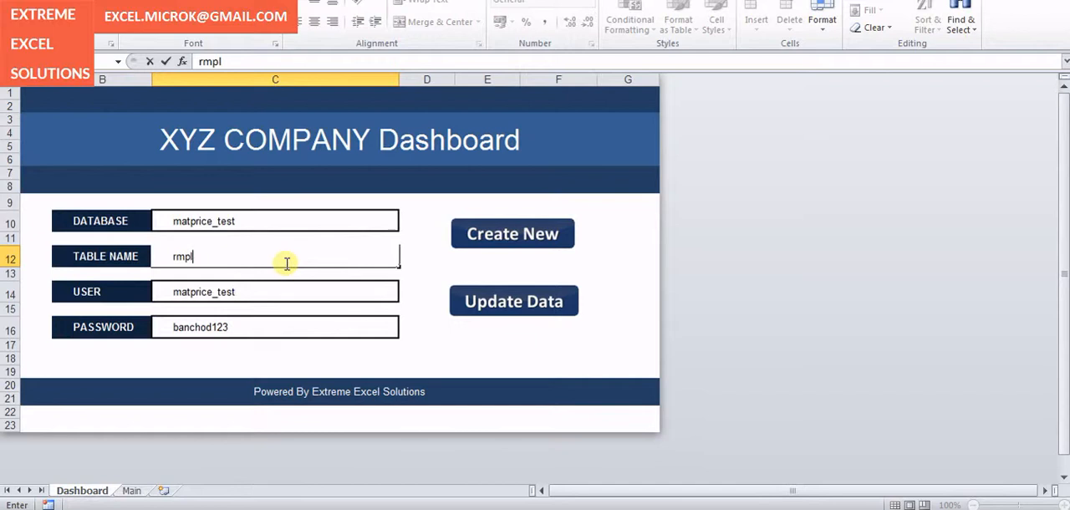
type("oyee")
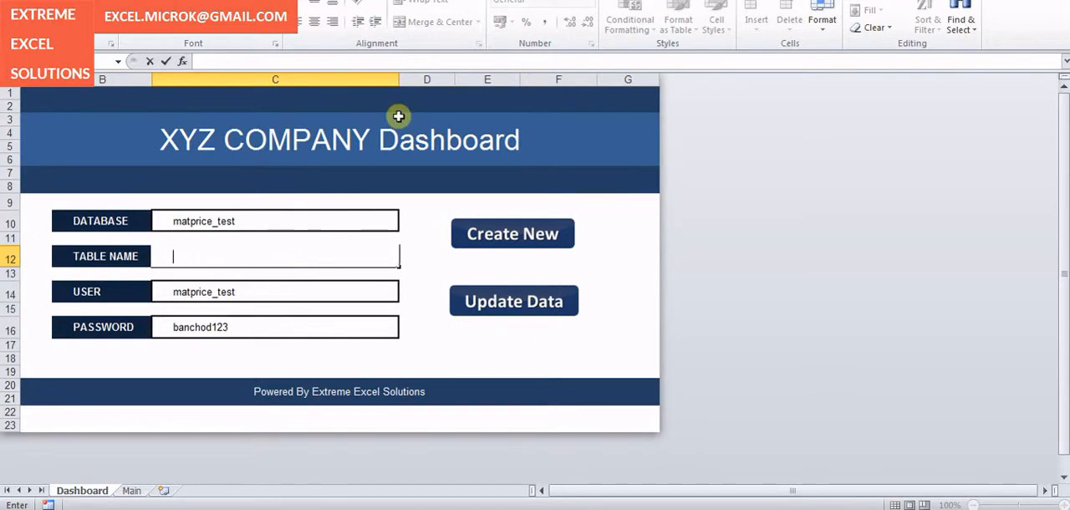
type("employee")
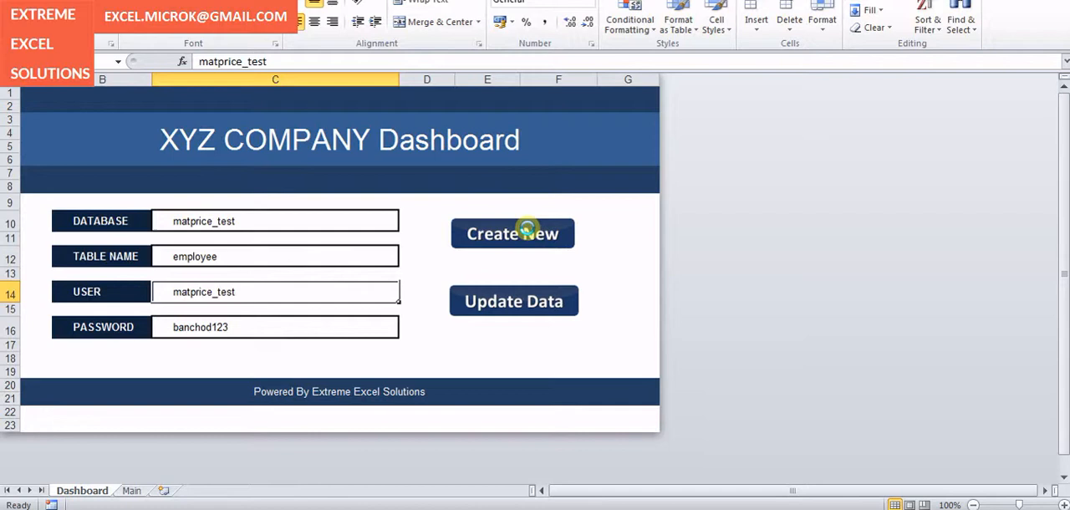
left_click(511, 234)
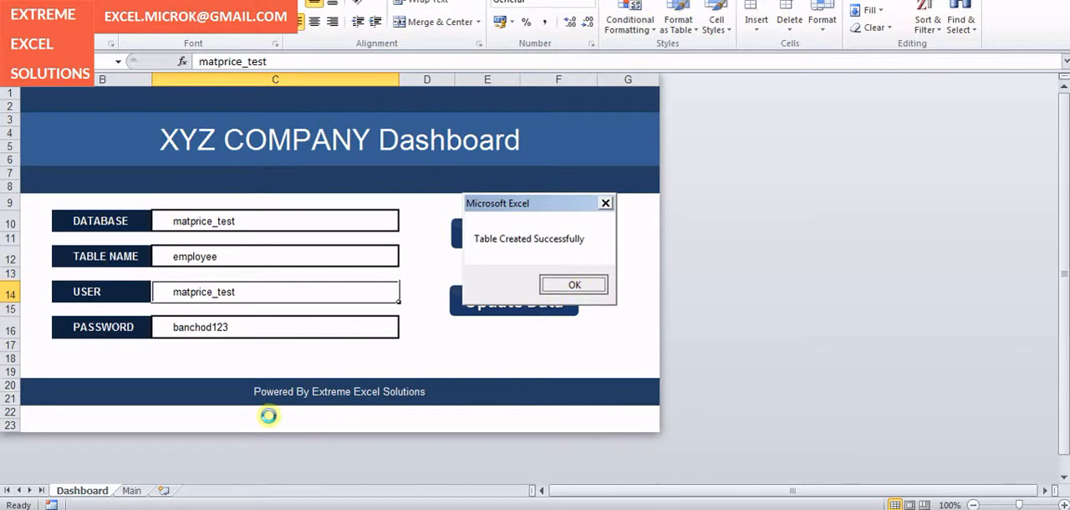
Check matprice_test for the new employee table and view its columns
left_click(575, 284)
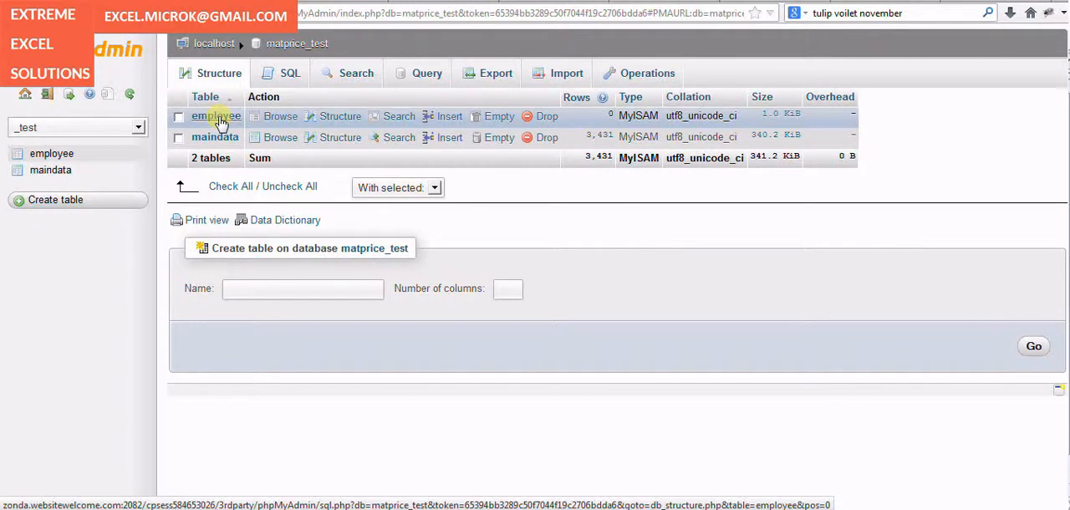
left_click(215, 117)
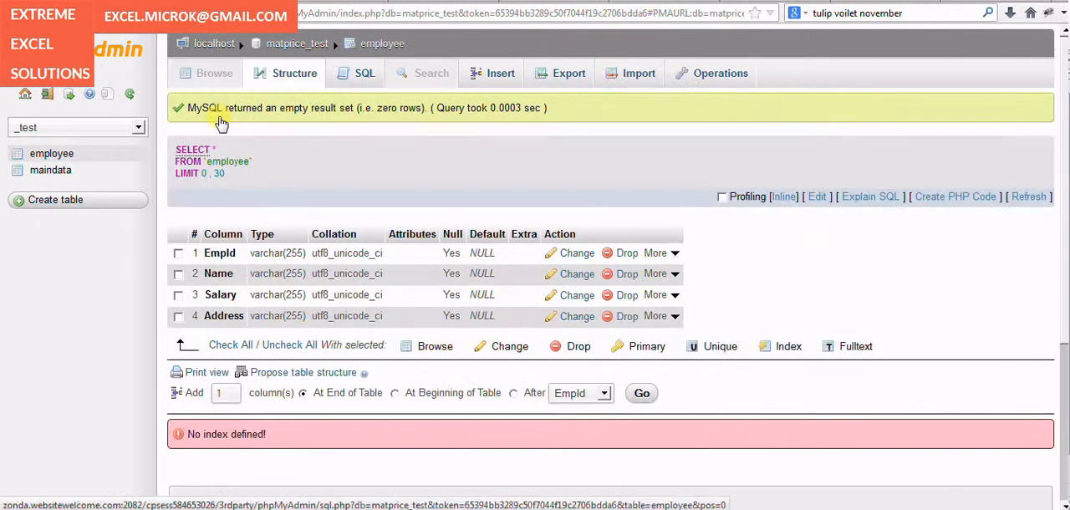
mouse_move(367, 154)
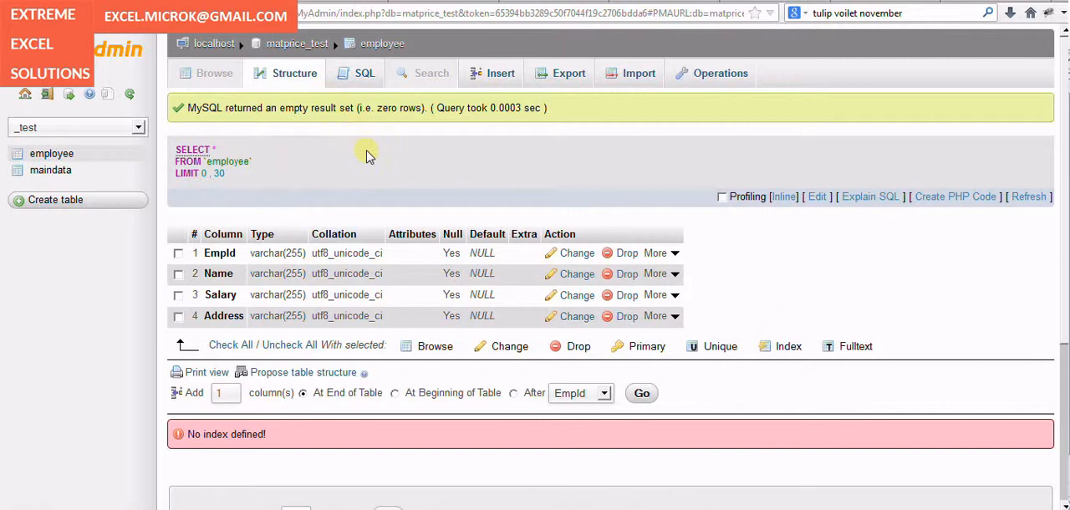
mouse_move(367, 155)
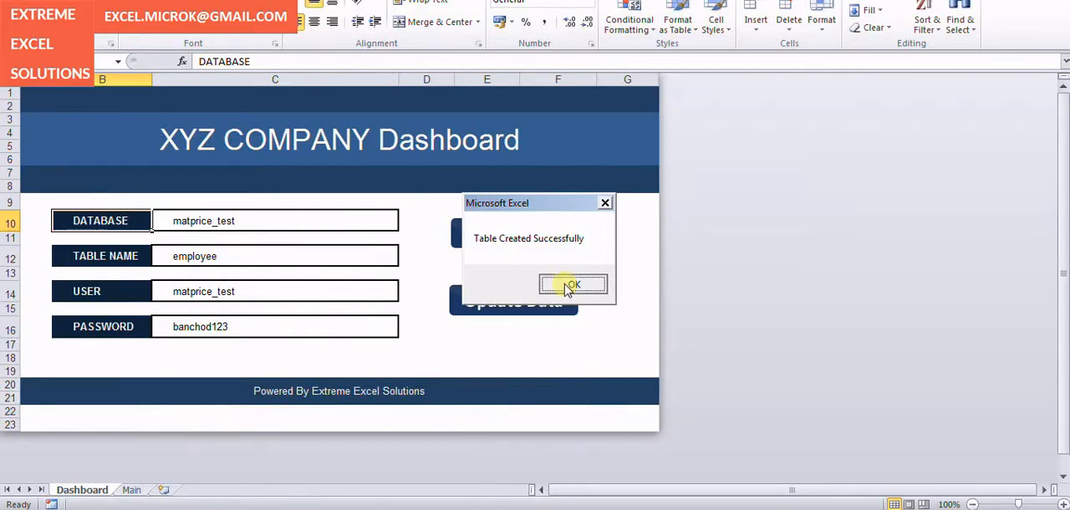
left_click(571, 284)
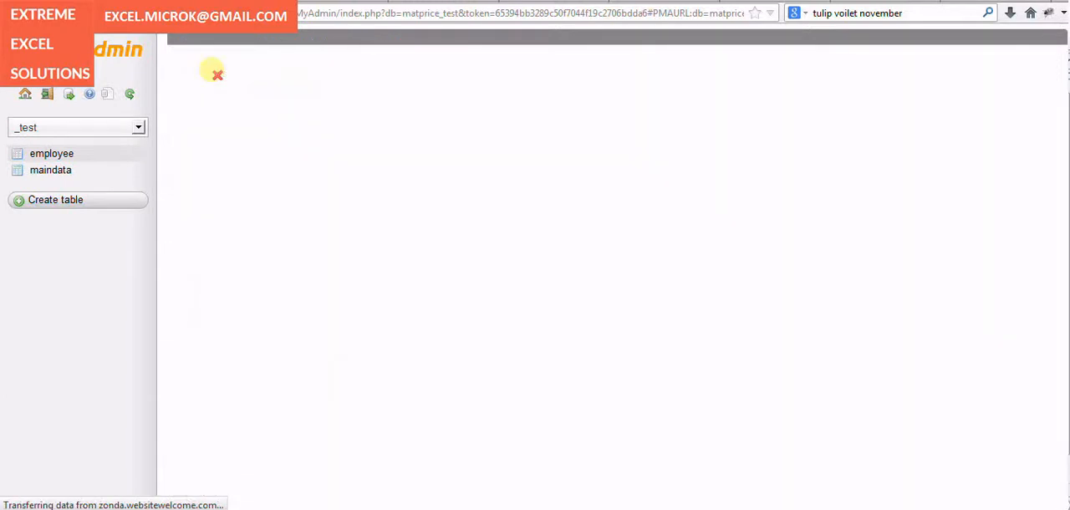
Browse the employee table's 13 rows, then return to the Excel dashboard
left_click(50, 154)
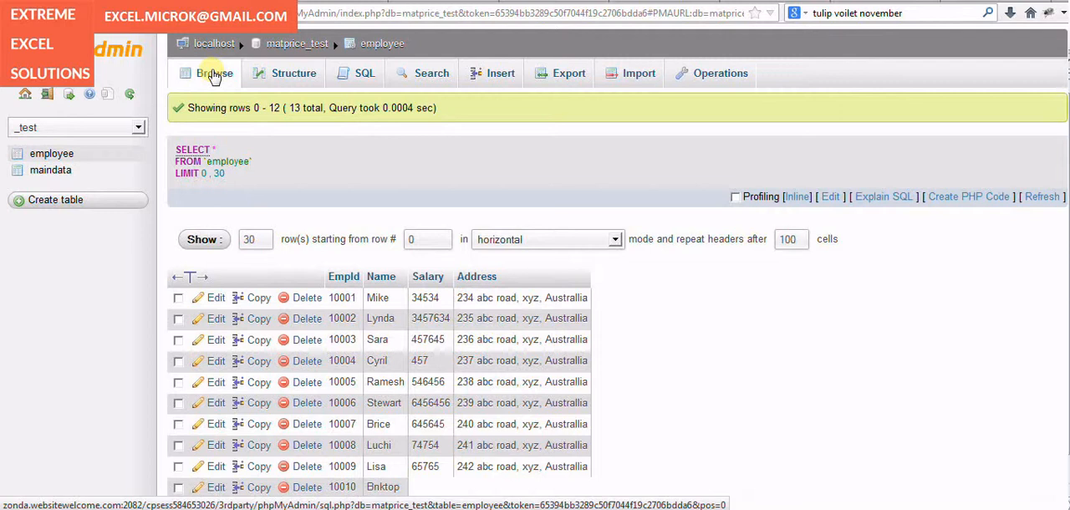
left_click(214, 74)
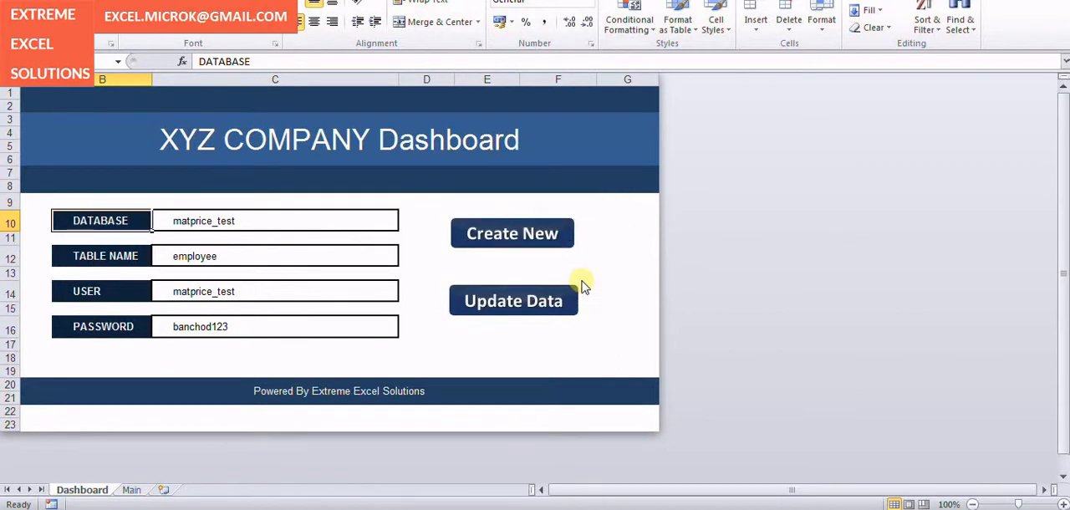
left_click(511, 301)
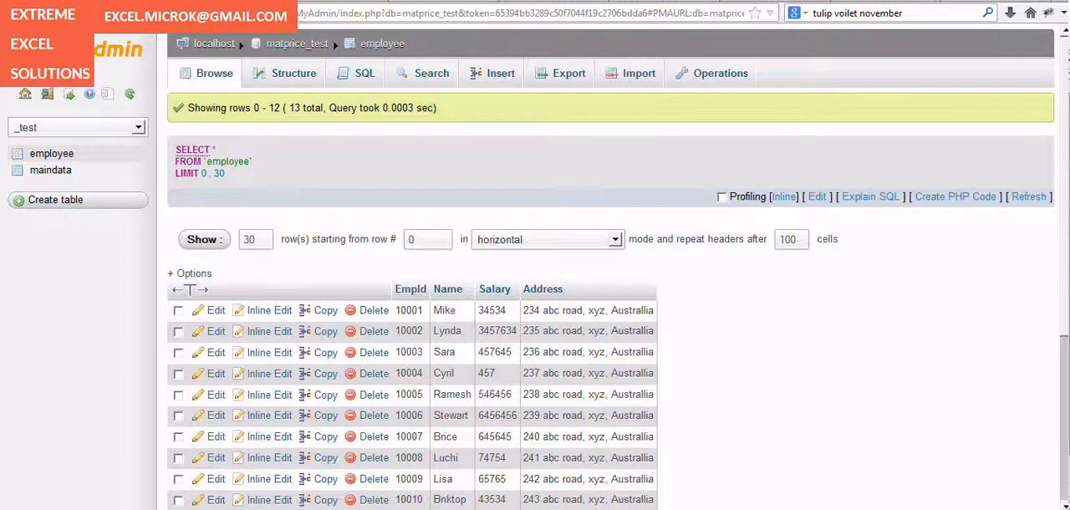
mouse_move(264, 131)
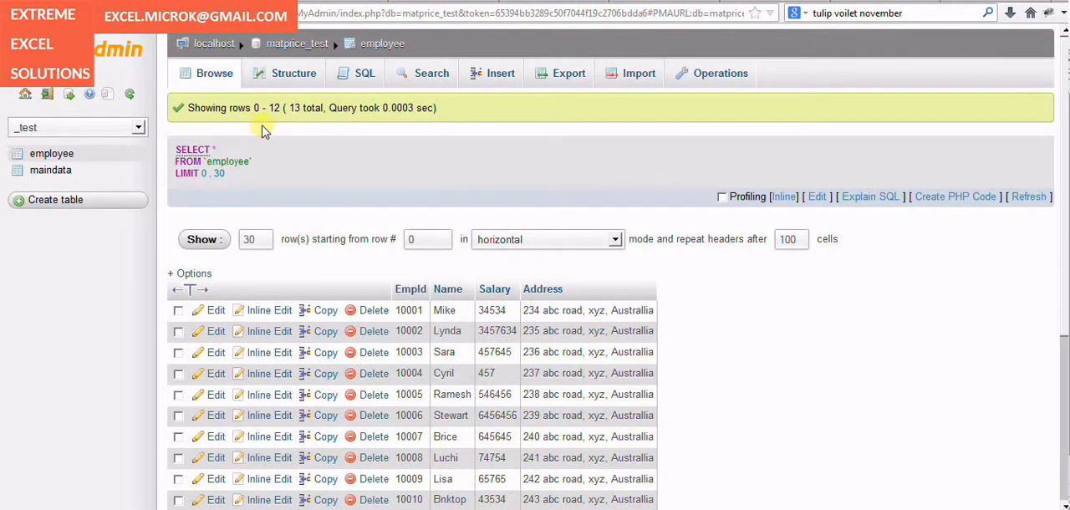
mouse_move(331, 107)
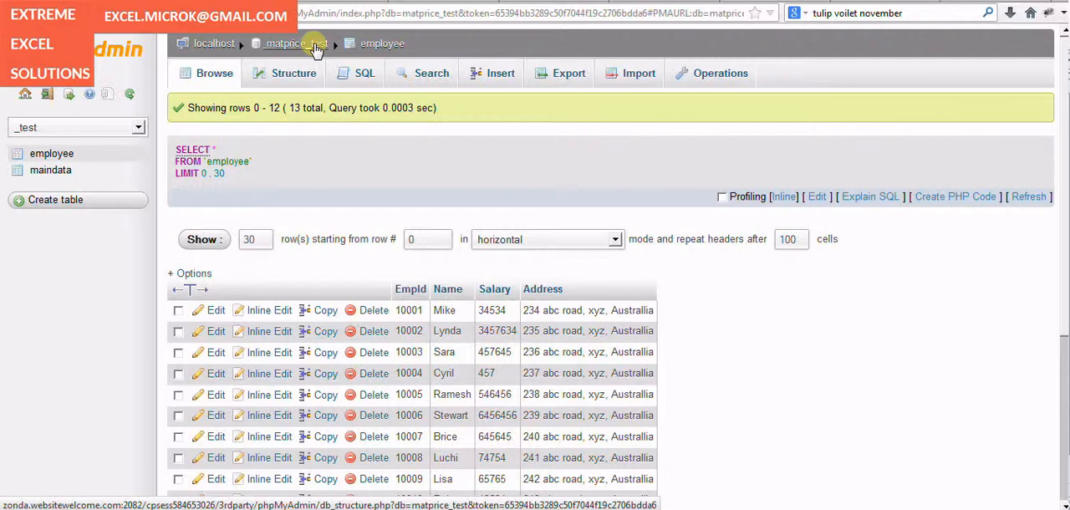
Browse maindata's 3,431 rows in matprice_test, then select the dashboard's user cell
left_click(284, 43)
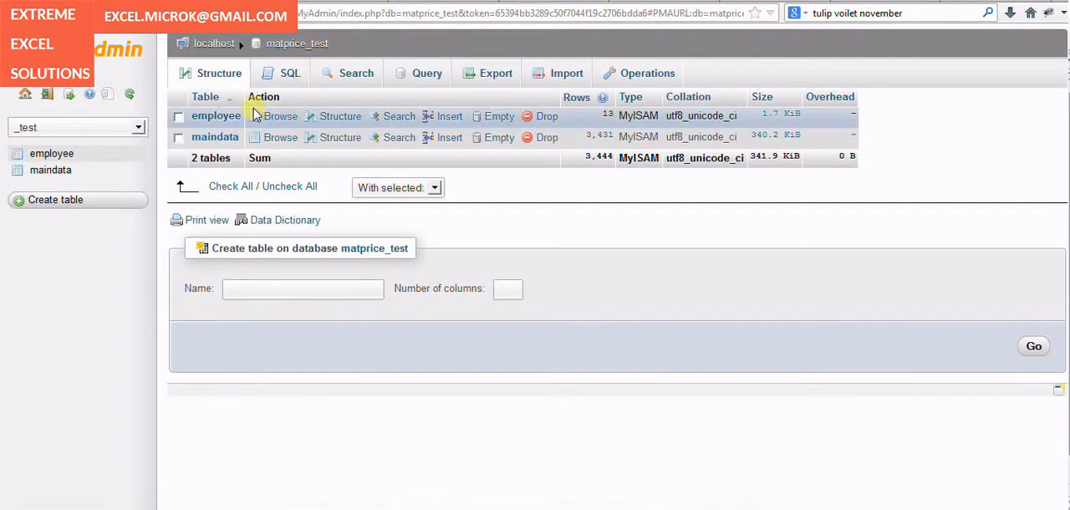
mouse_move(214, 137)
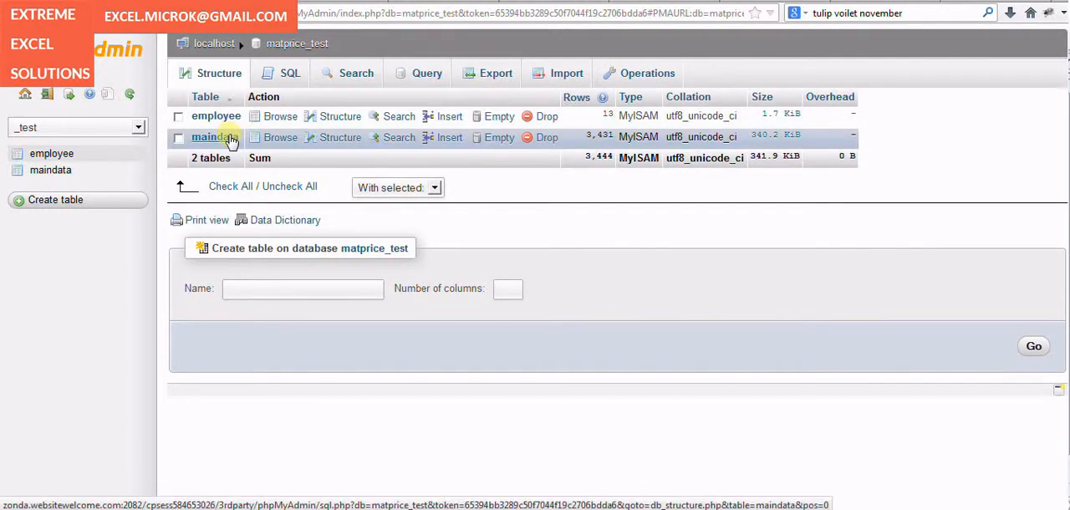
left_click(207, 137)
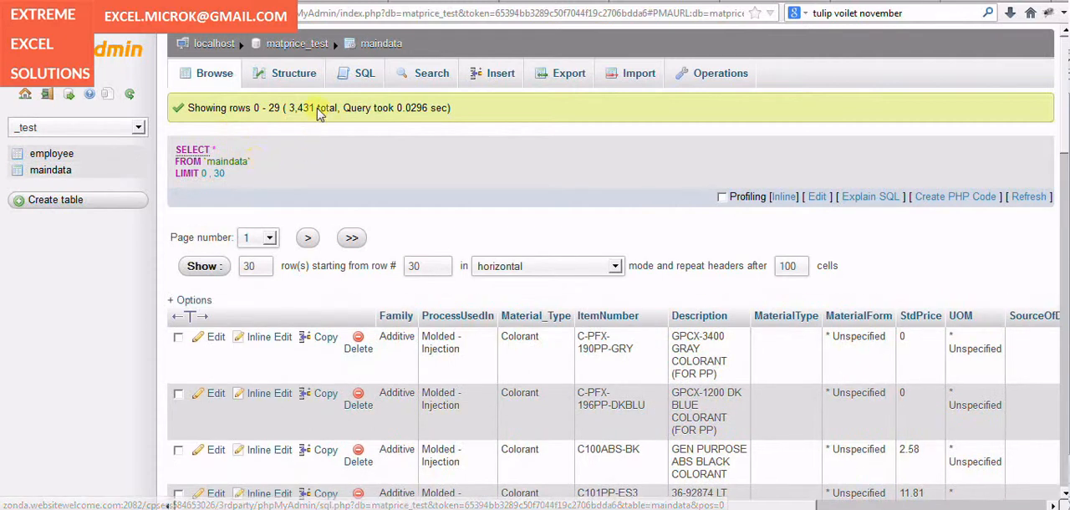
double_click(307, 107)
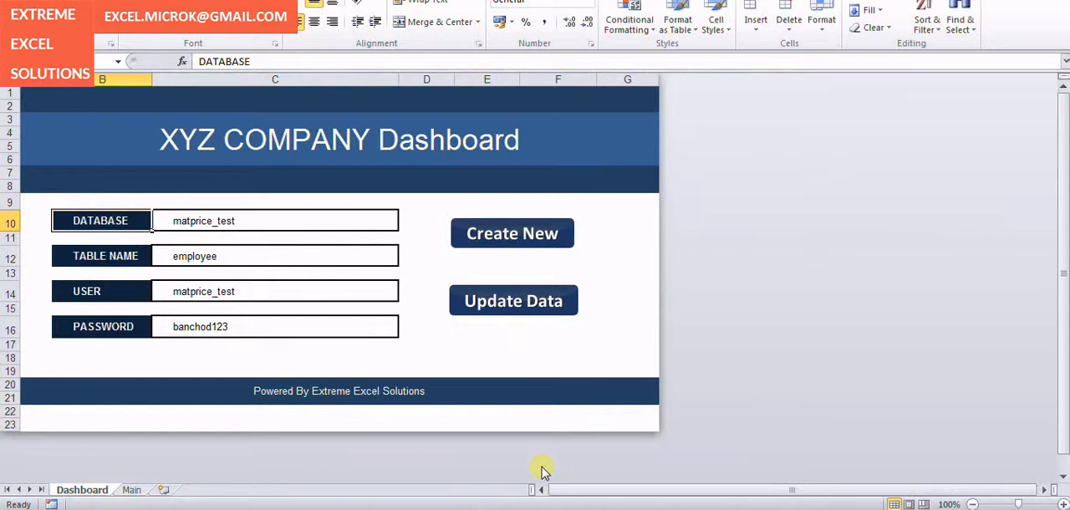
left_click(274, 291)
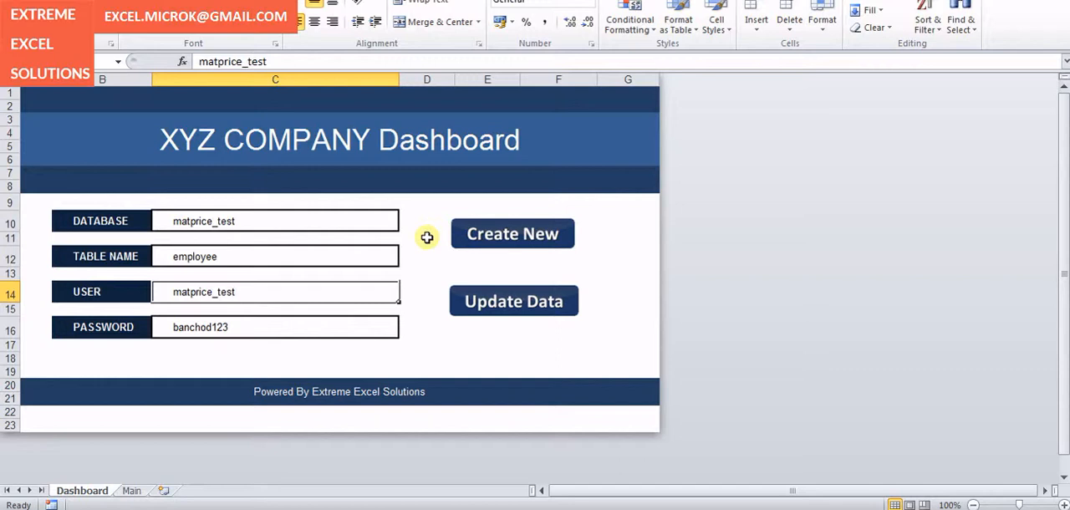
mouse_move(511, 250)
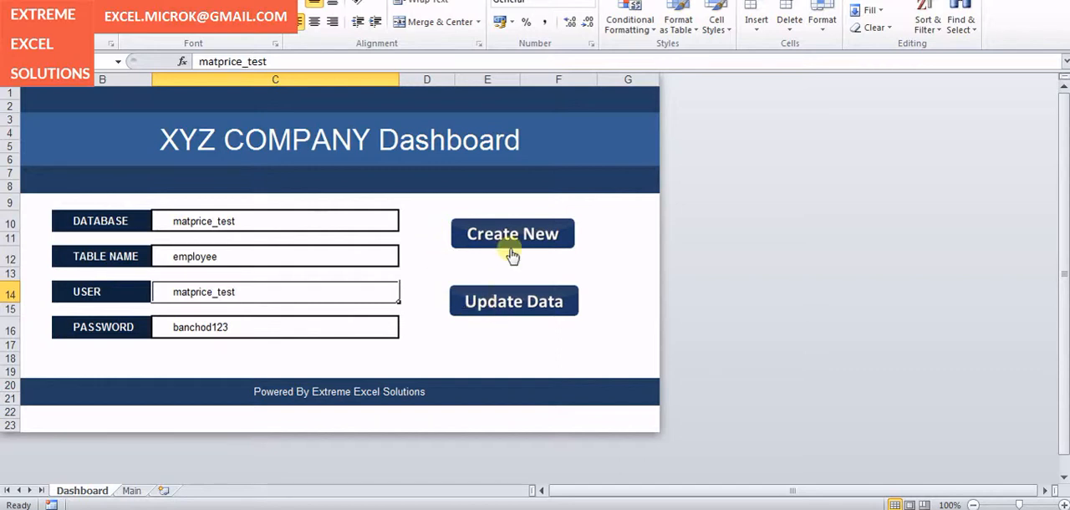
mouse_move(512, 301)
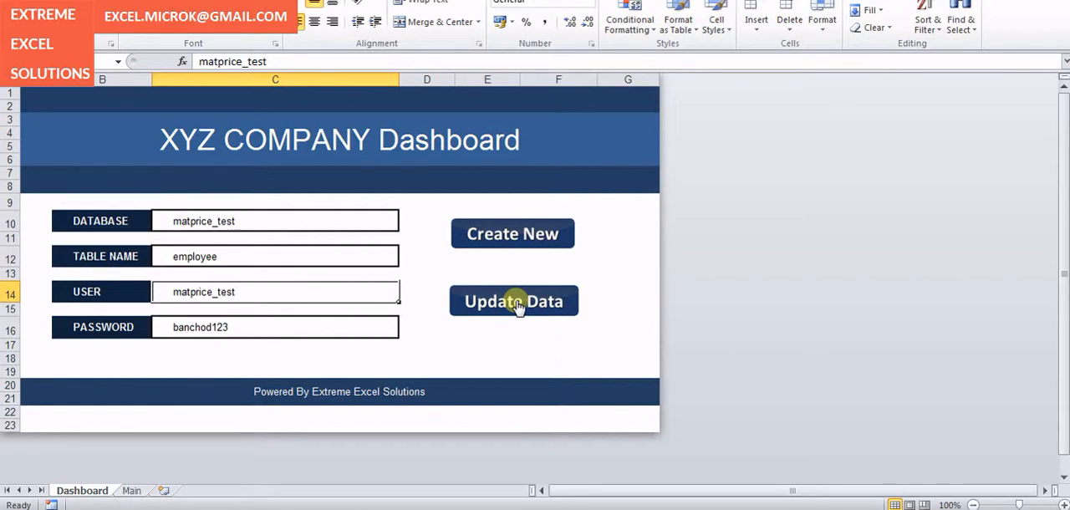
Update the employee table with the sheet's rows and check it in phpMyAdmin
left_click(513, 301)
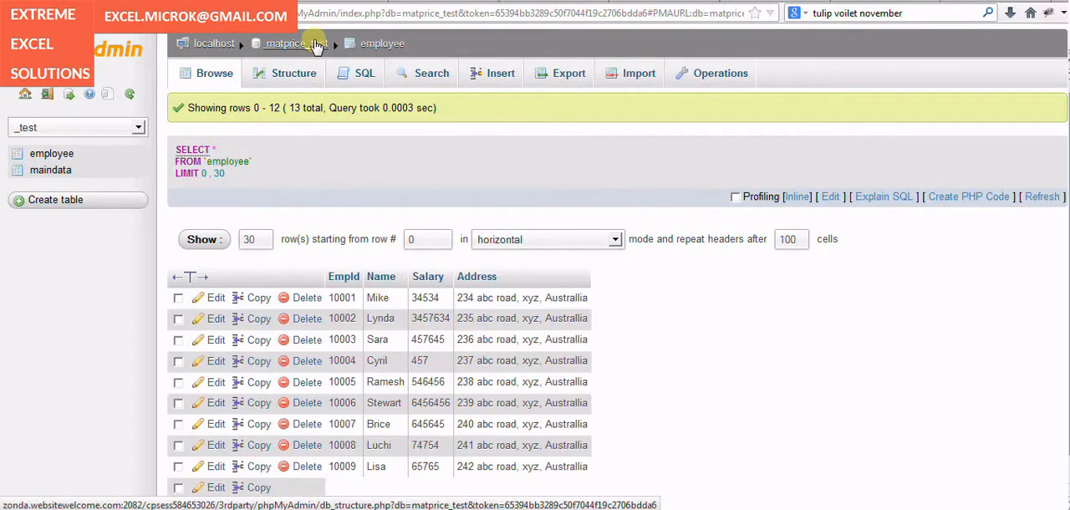
left_click(286, 43)
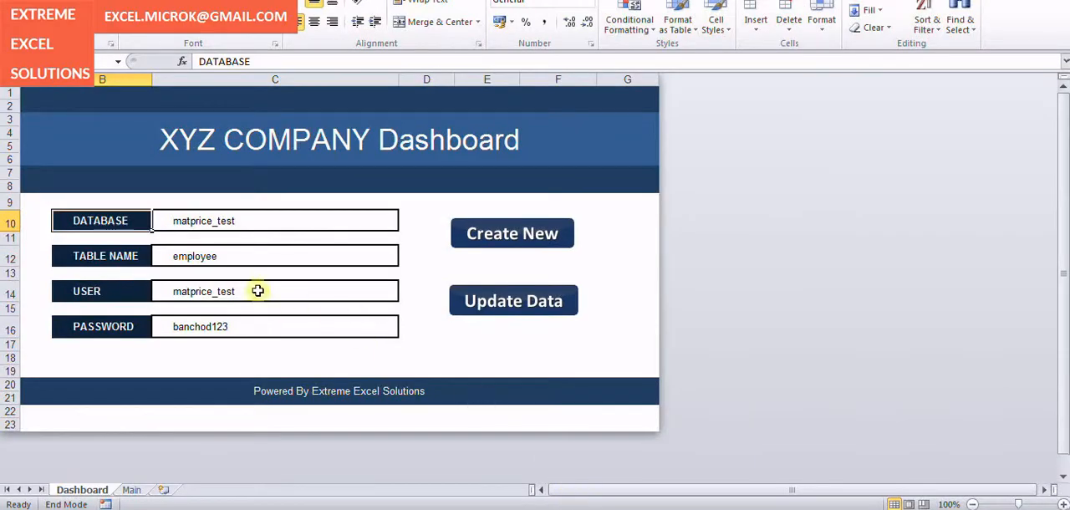
mouse_move(214, 256)
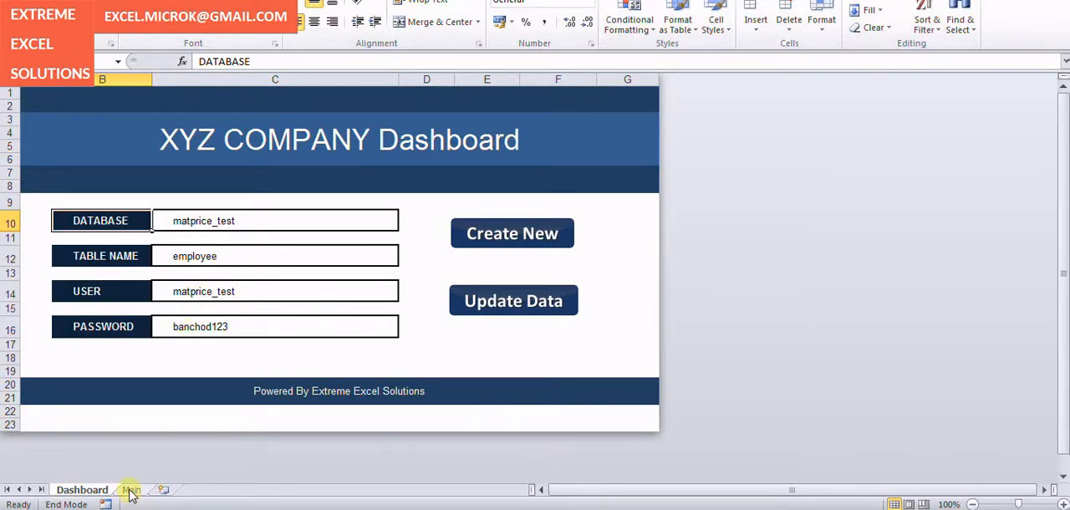
On the Main sheet, rename employee 10001 from Mike to John
left_click(131, 488)
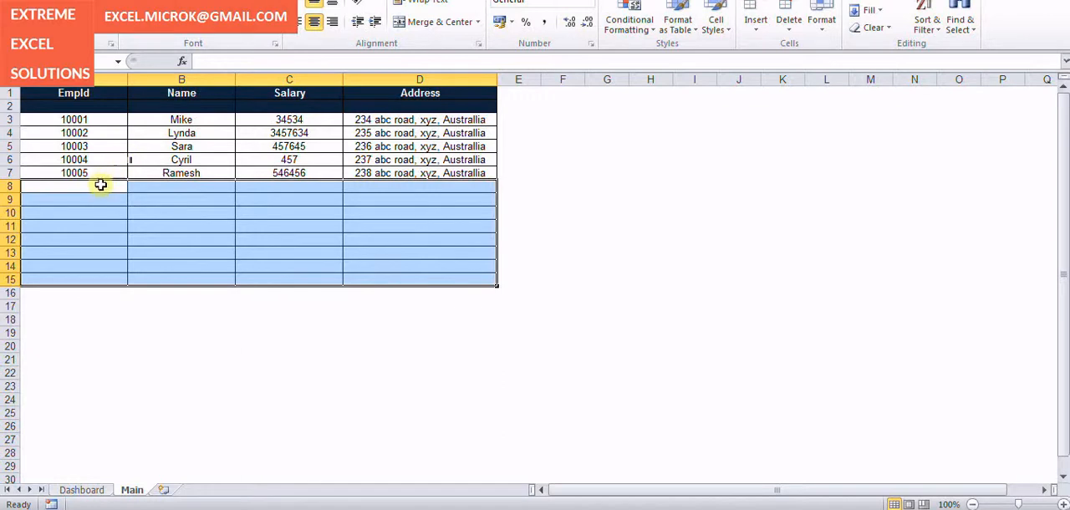
mouse_move(137, 124)
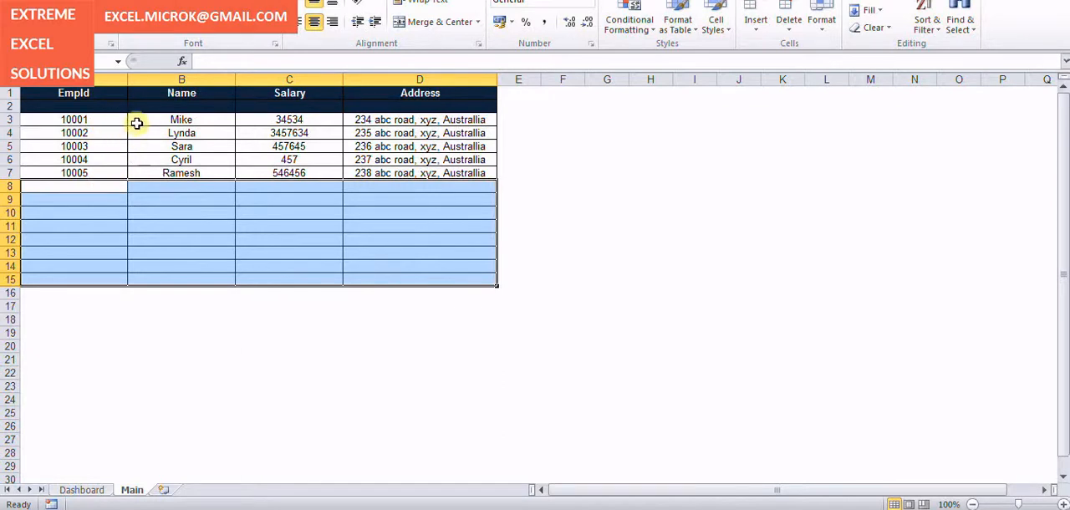
left_click(181, 119)
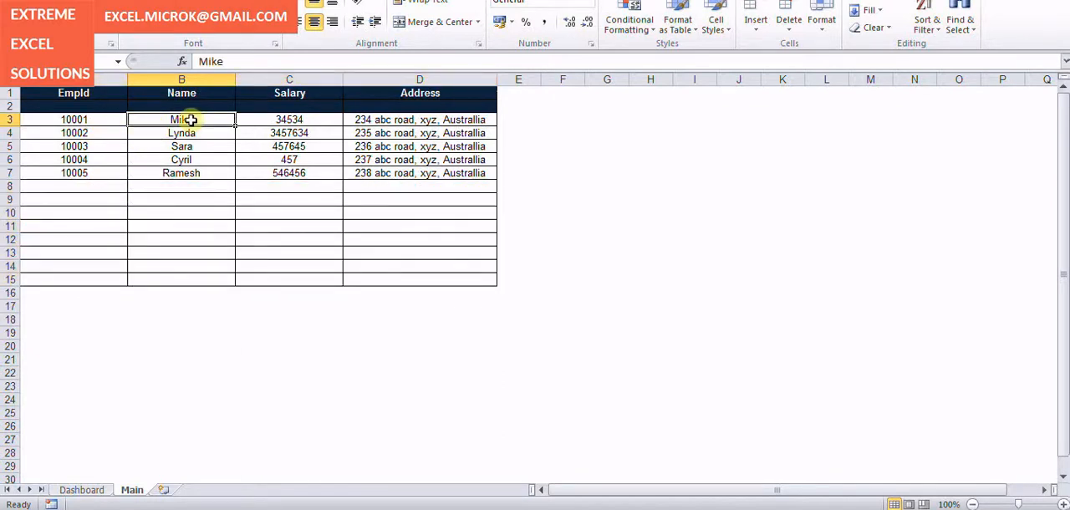
key("Delete")
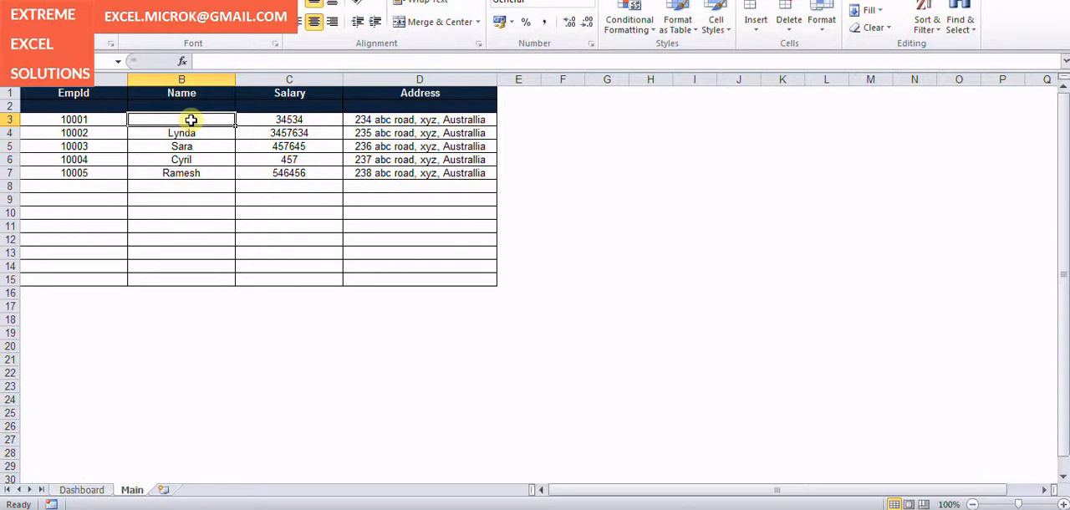
type("Joh")
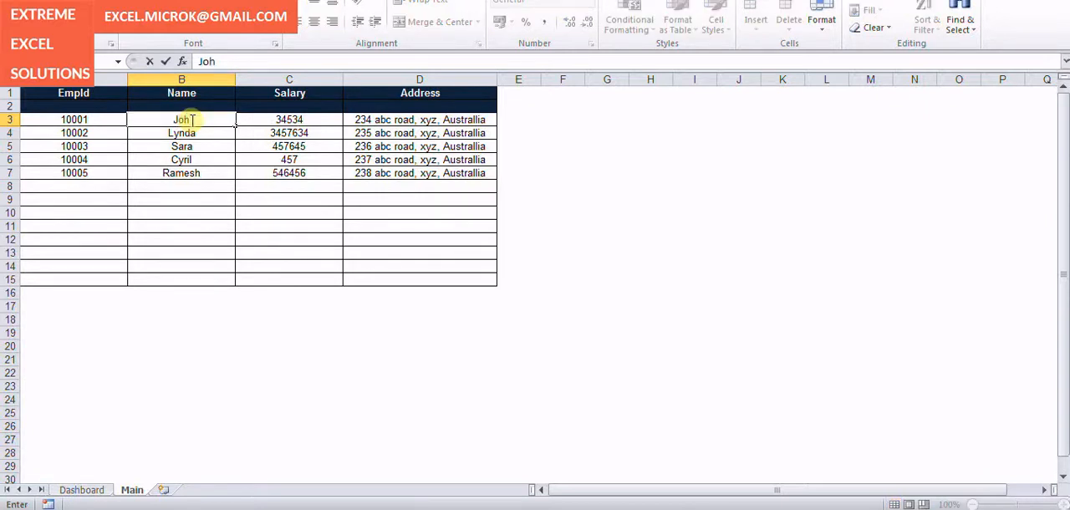
key("Return")
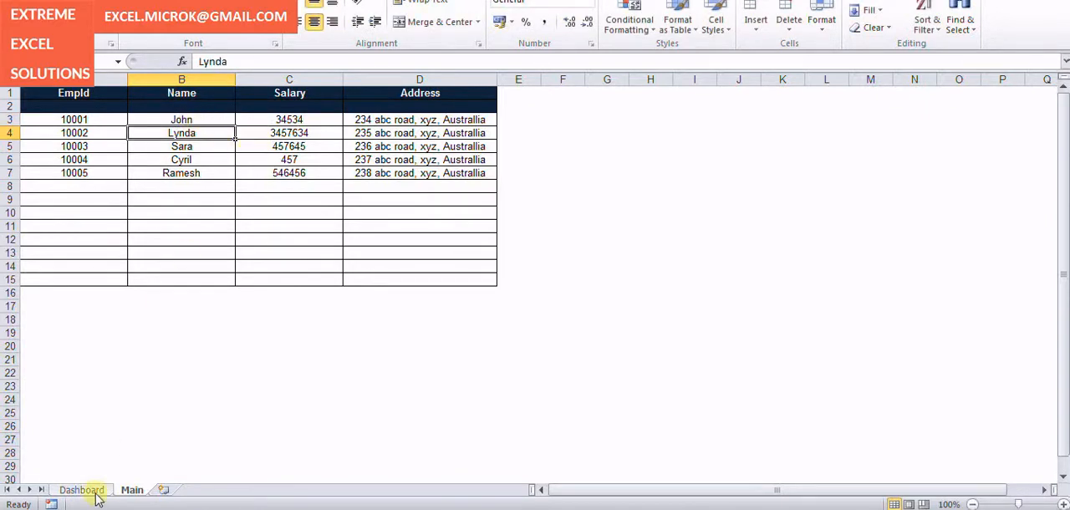
left_click(81, 488)
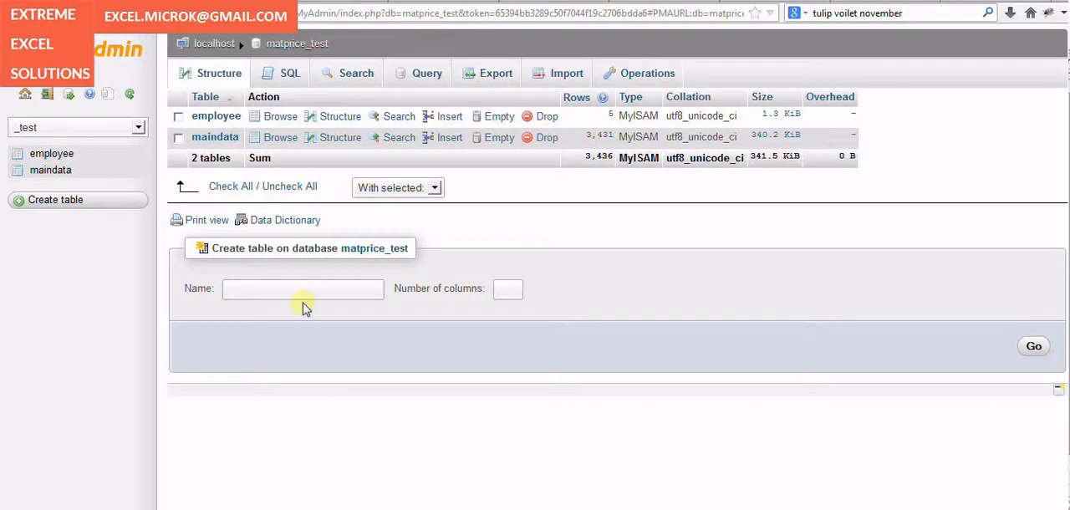
mouse_move(280, 137)
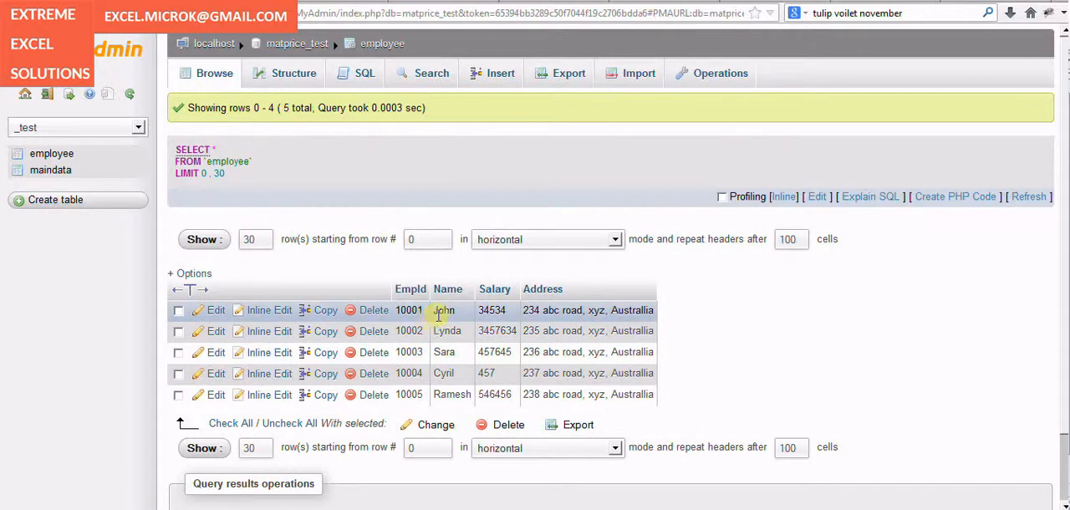
mouse_move(649, 476)
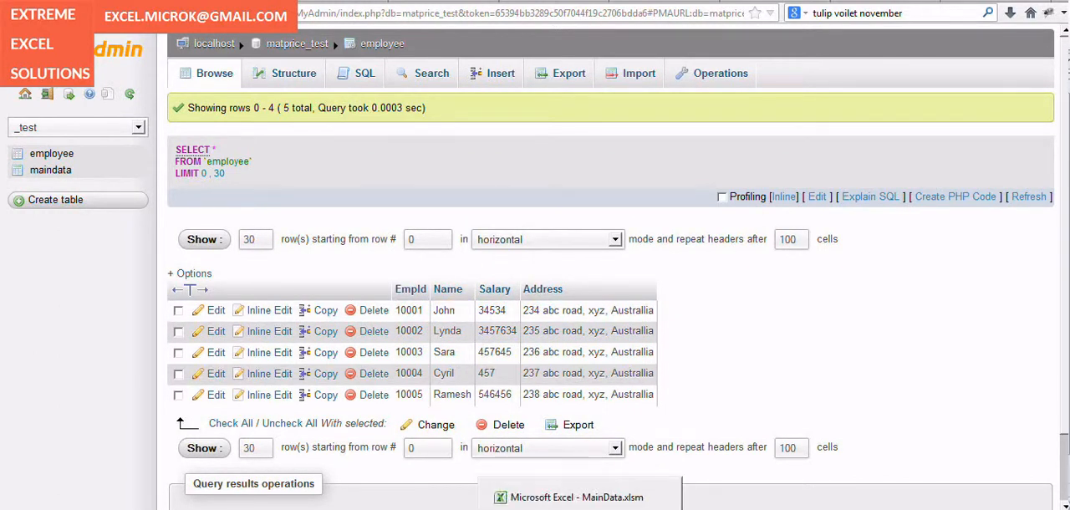
Return to the Excel dashboard after viewing the 5 employee rows with John
left_click(577, 498)
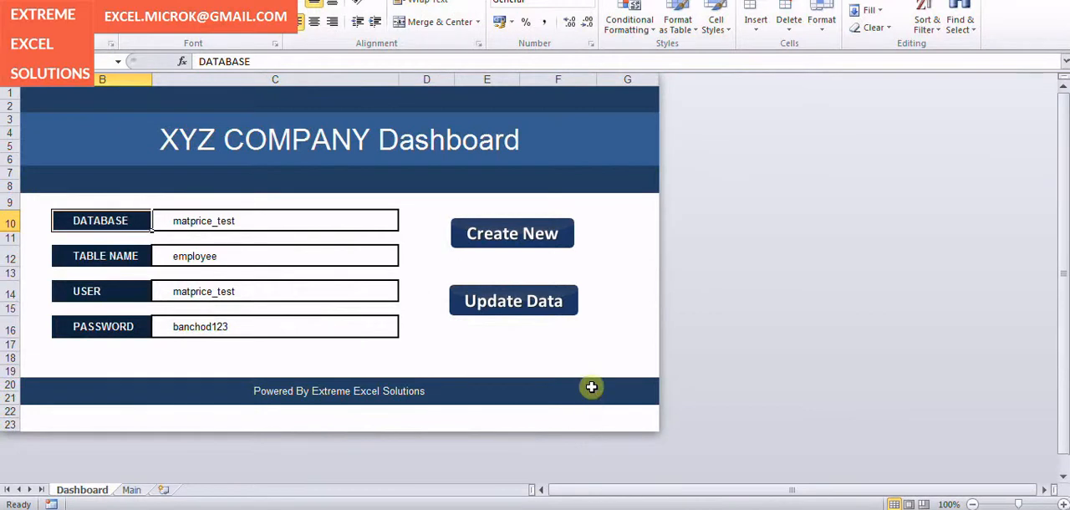